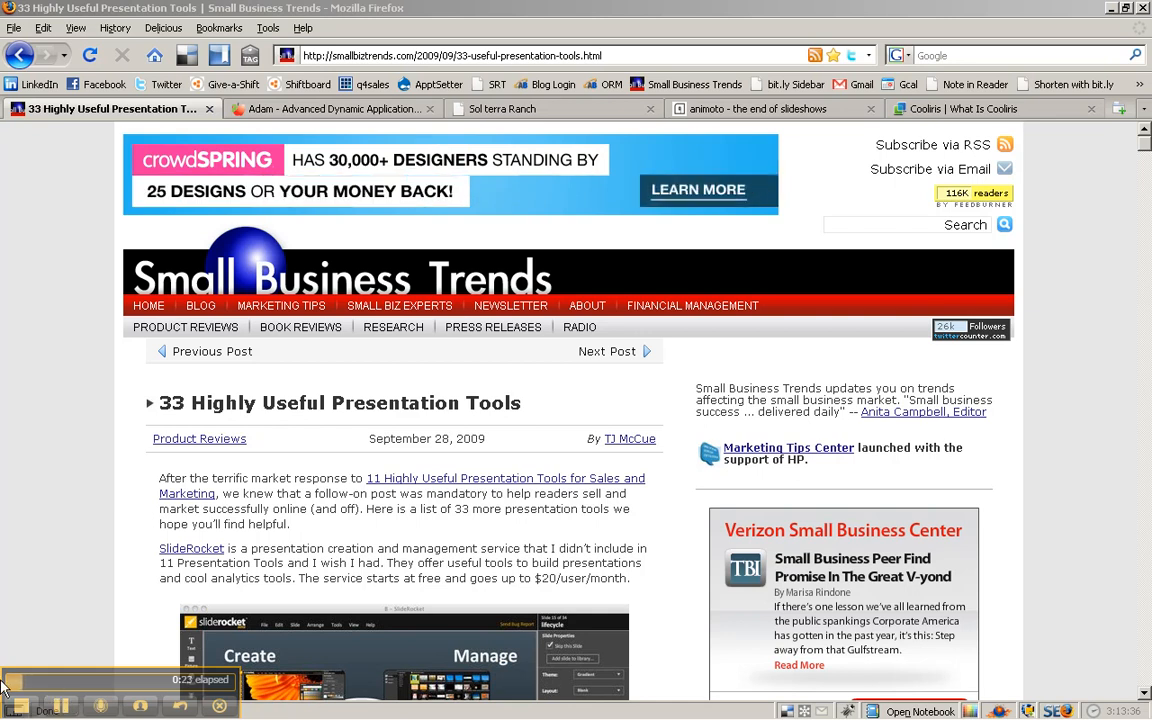
{"action": "mouse_move", "coordinate": [88, 554]}
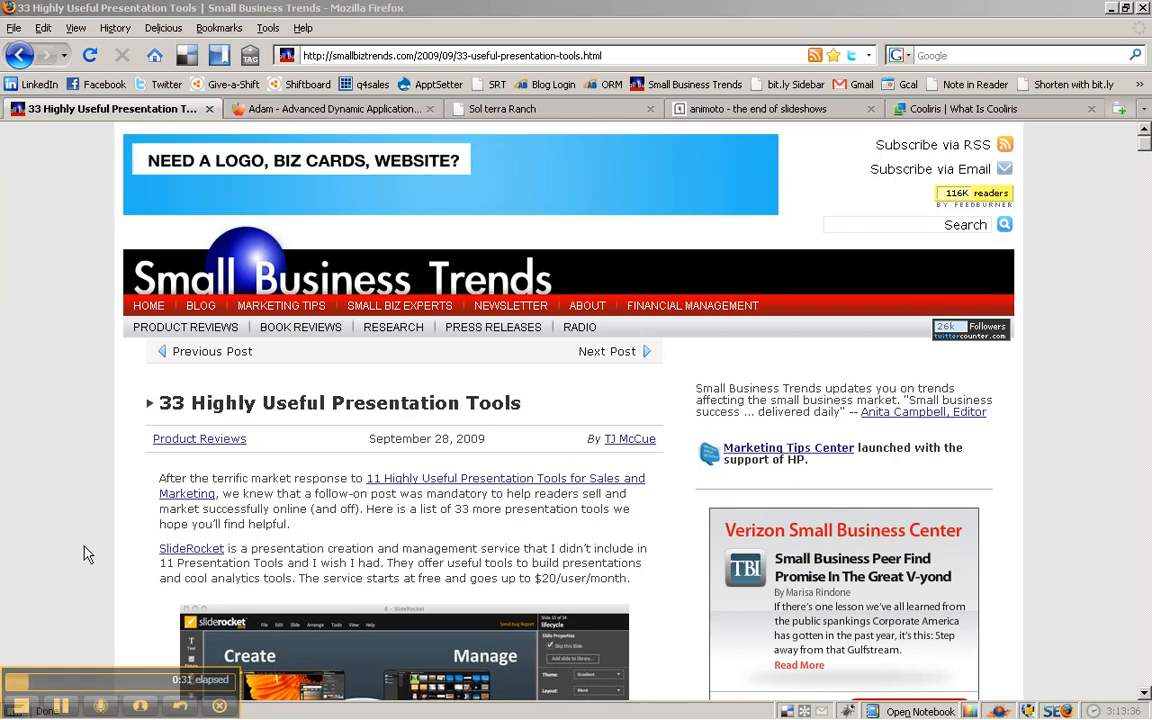
Step: Switch to the Adam tab to view its samples, including the Sol Terra Ranch lot map
{"action": "left_click", "coordinate": [335, 108]}
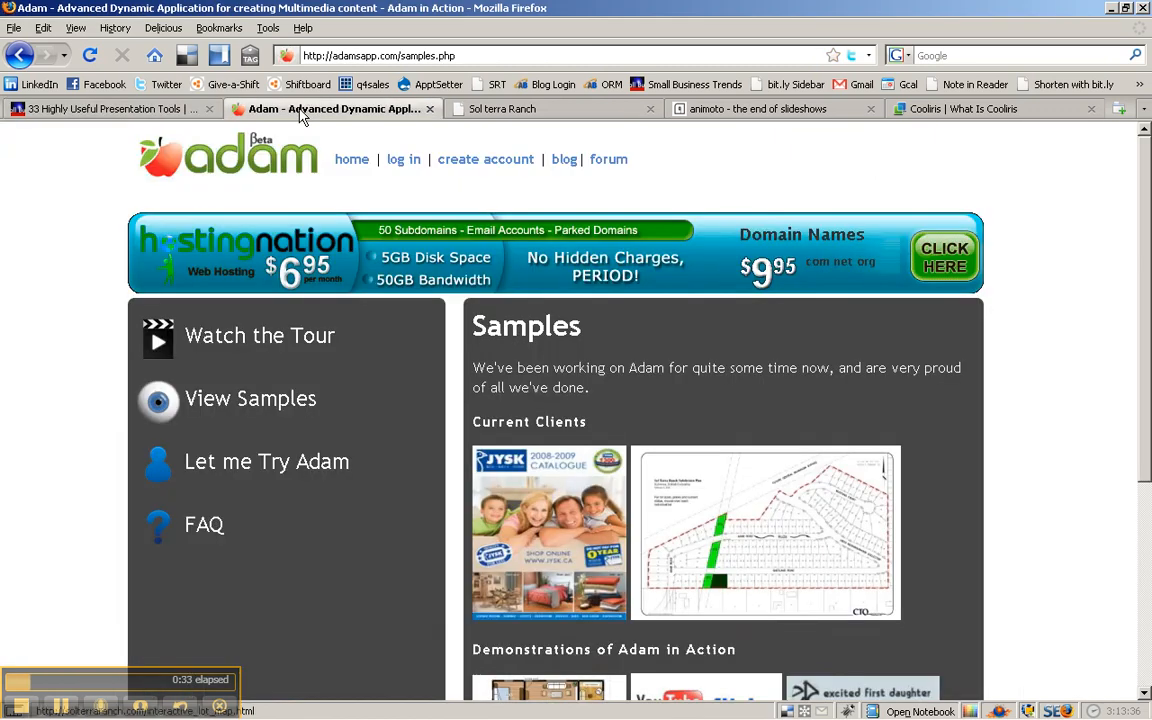
{"action": "mouse_move", "coordinate": [498, 298]}
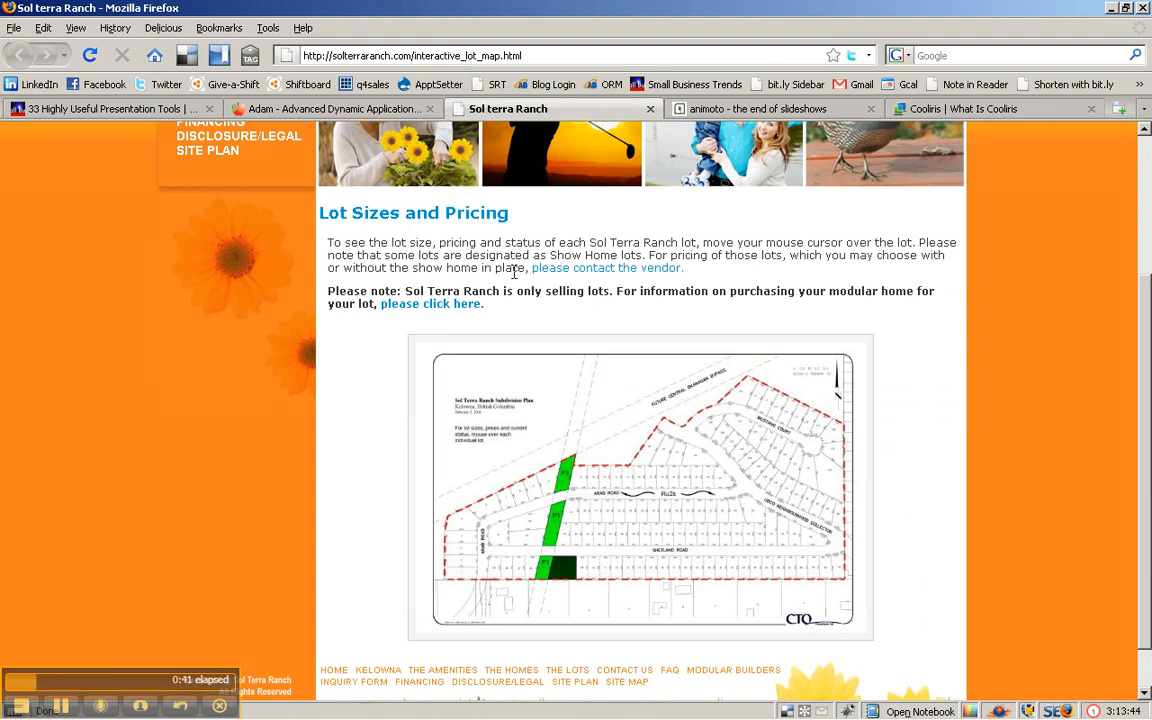
{"action": "mouse_move", "coordinate": [667, 463]}
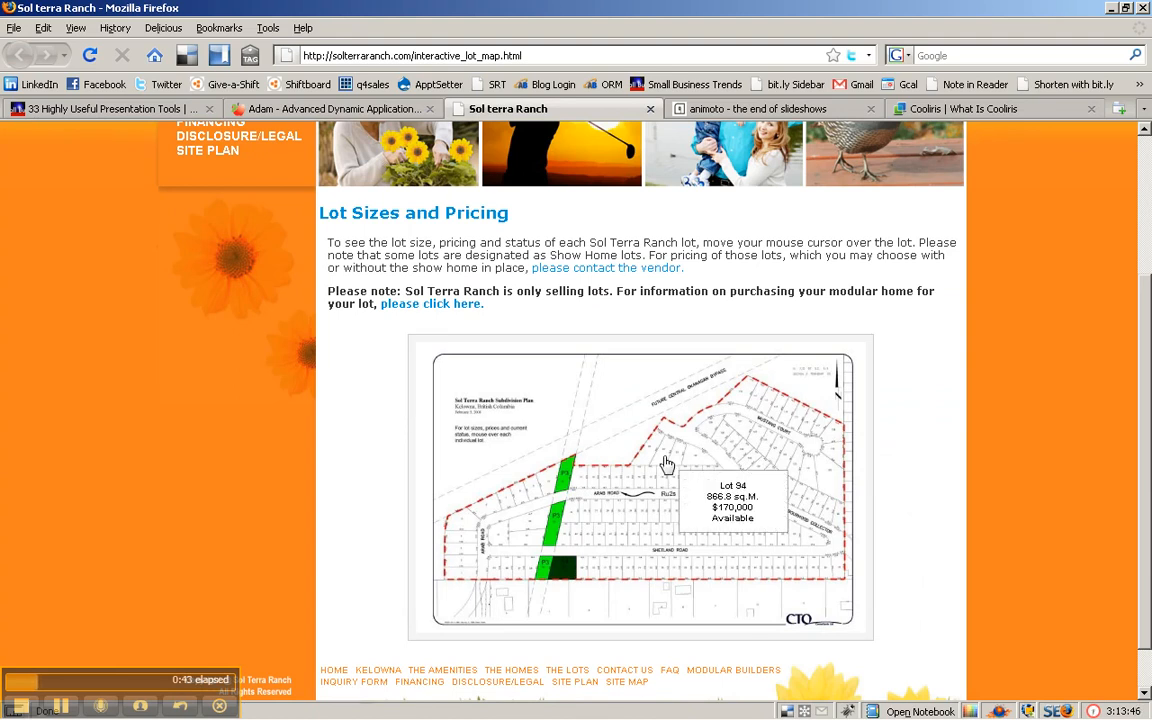
{"action": "mouse_move", "coordinate": [650, 481]}
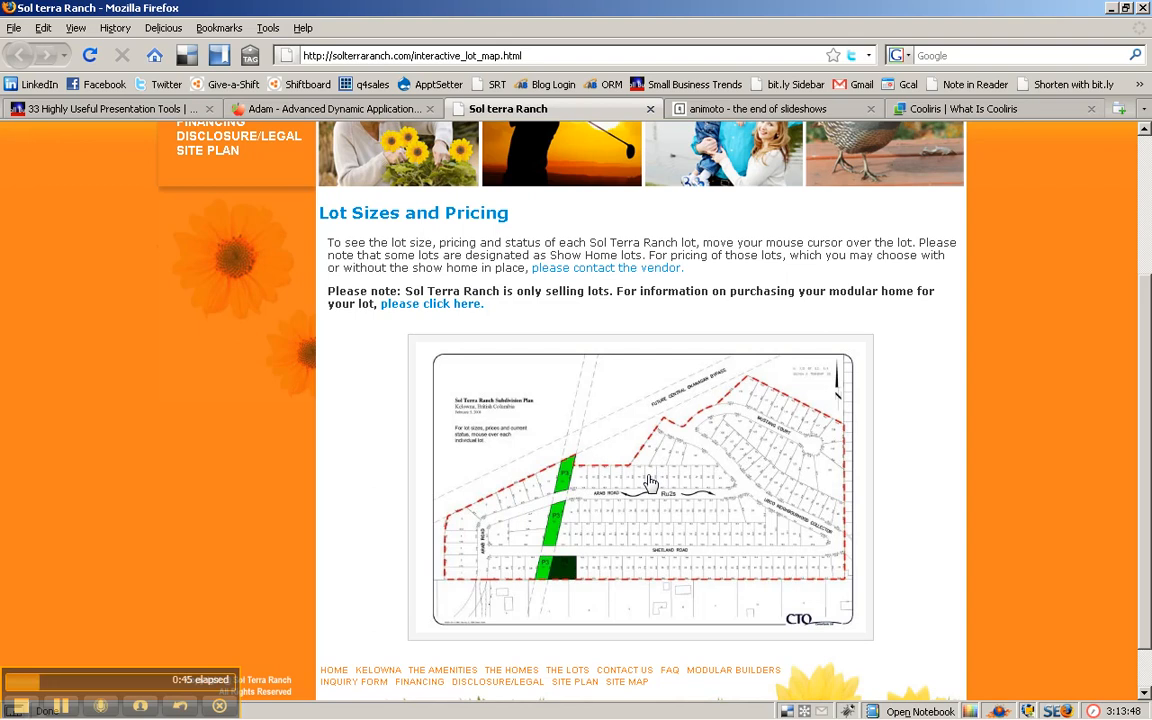
{"action": "mouse_move", "coordinate": [618, 487]}
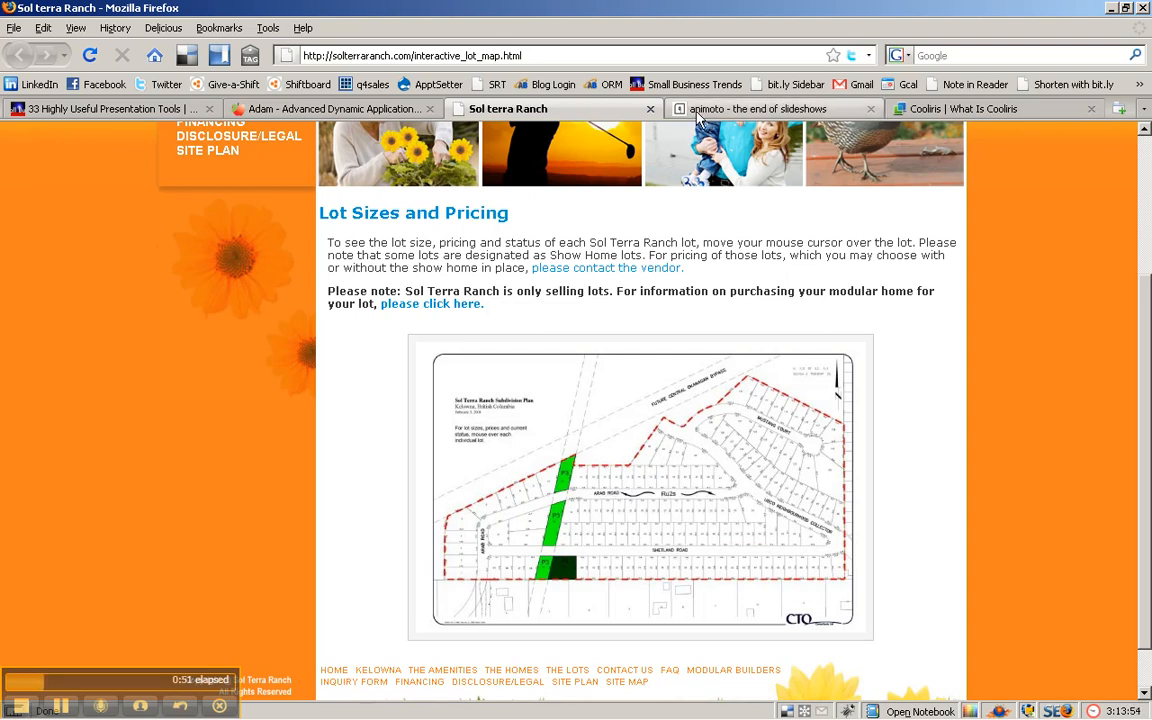
Step: Play the Animoto homepage movie trailer sample, then pause it
{"action": "left_click", "coordinate": [770, 108]}
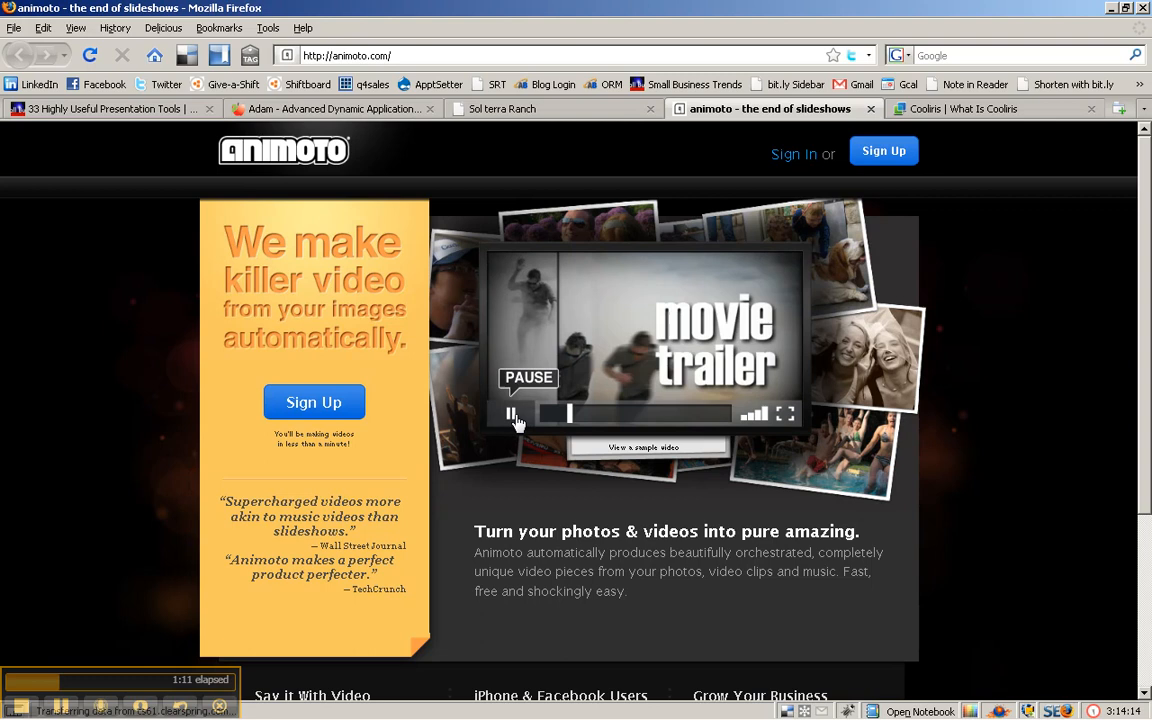
{"action": "left_click", "coordinate": [510, 414]}
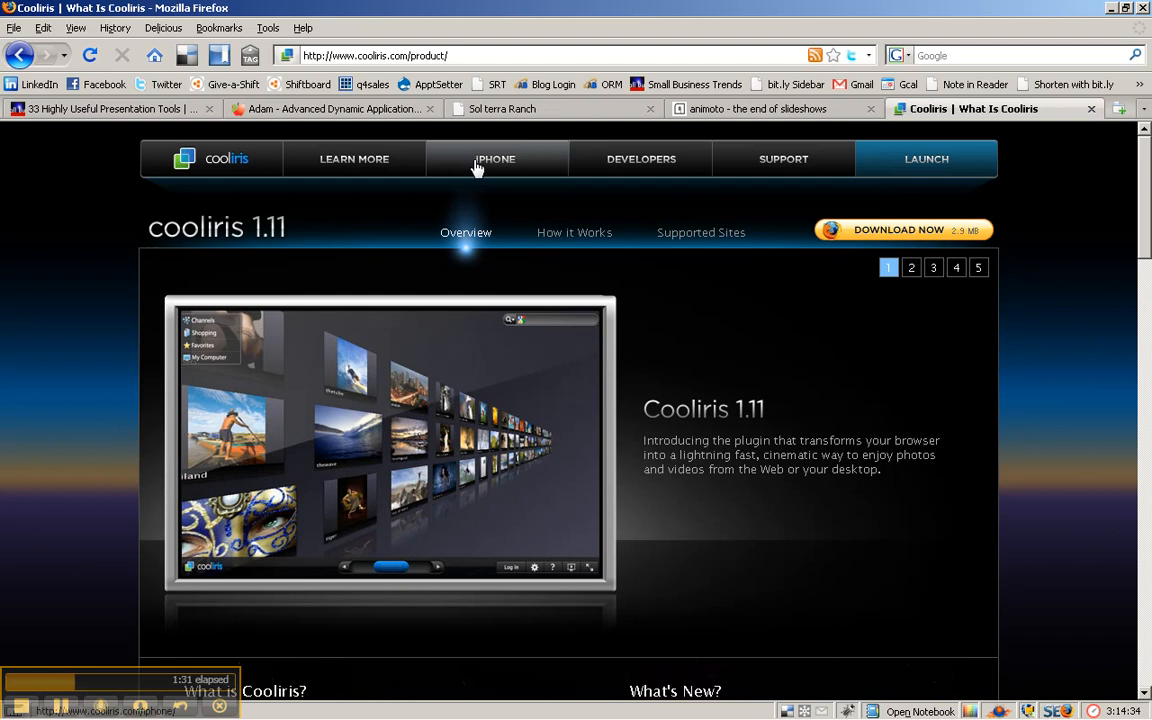
Step: Advance the Cooliris overview slideshow to its final slide, 'Works in hundreds of places'
{"action": "left_click", "coordinate": [911, 267]}
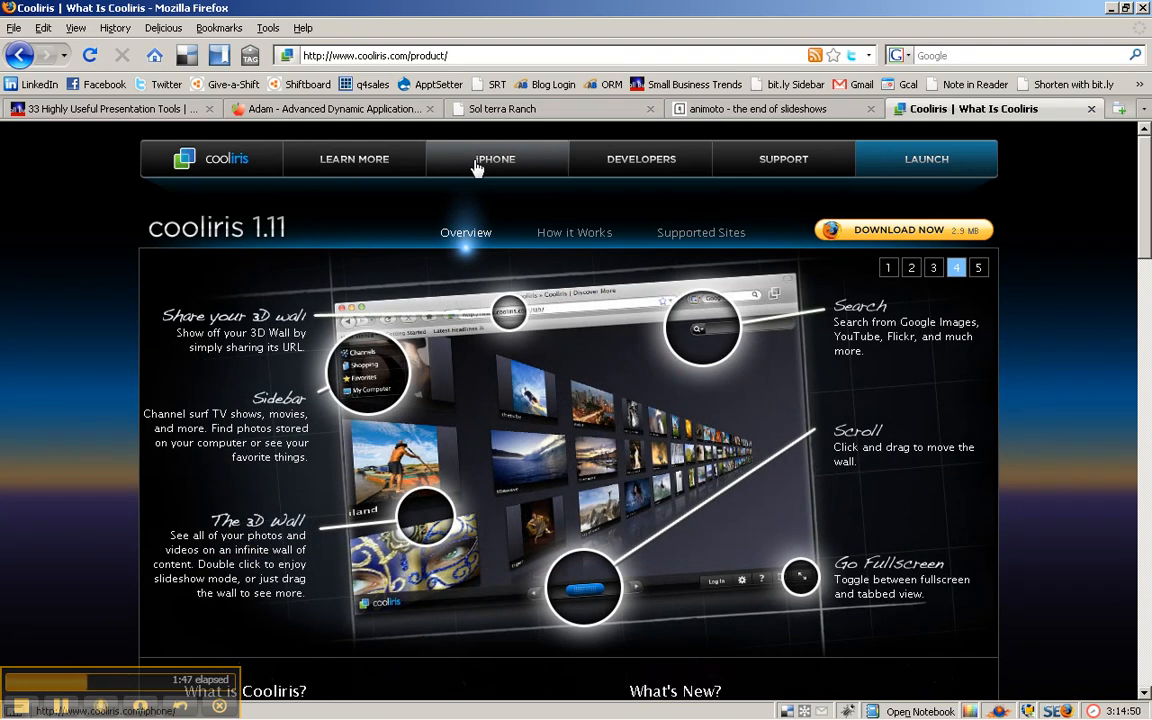
{"action": "left_click", "coordinate": [978, 267]}
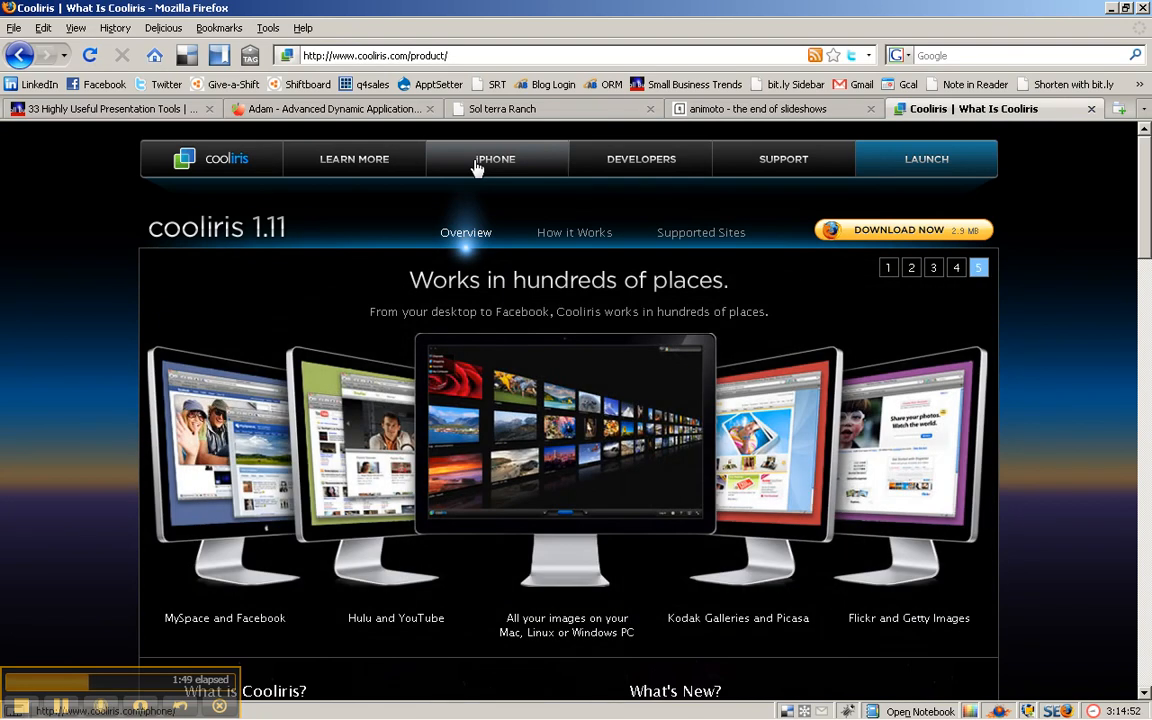